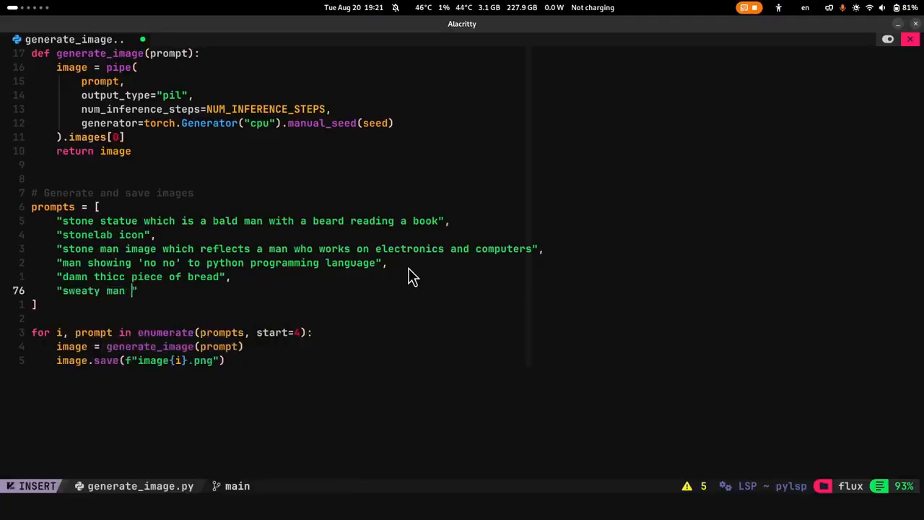
{"action": "type", "text": "trying to fix ele"}
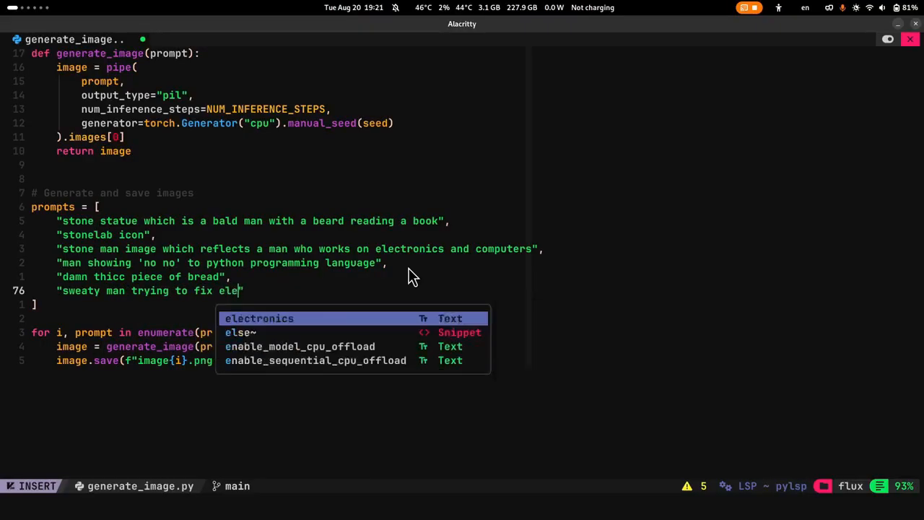